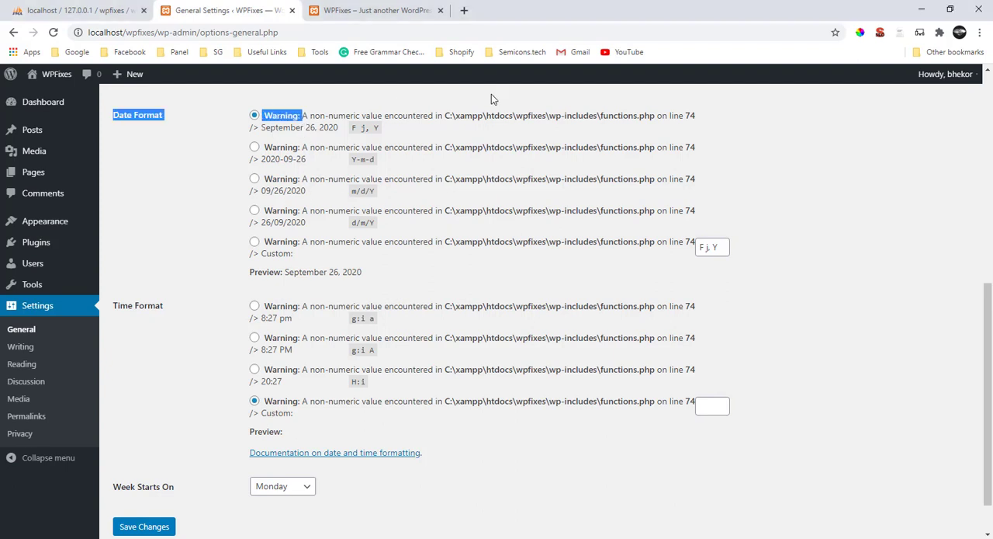
- View the WPFixes front page showing the Hello world post
left_click(376, 9)
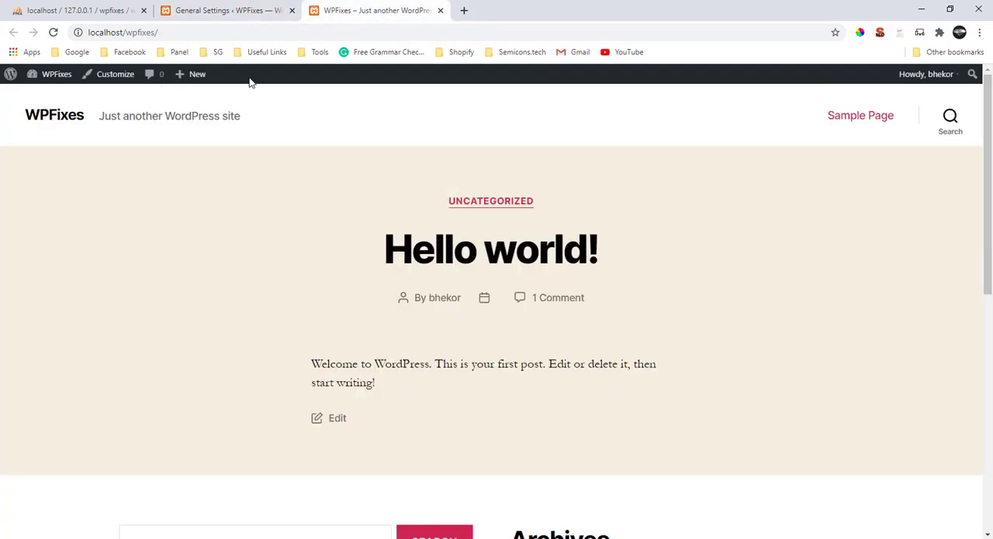
mouse_move(239, 108)
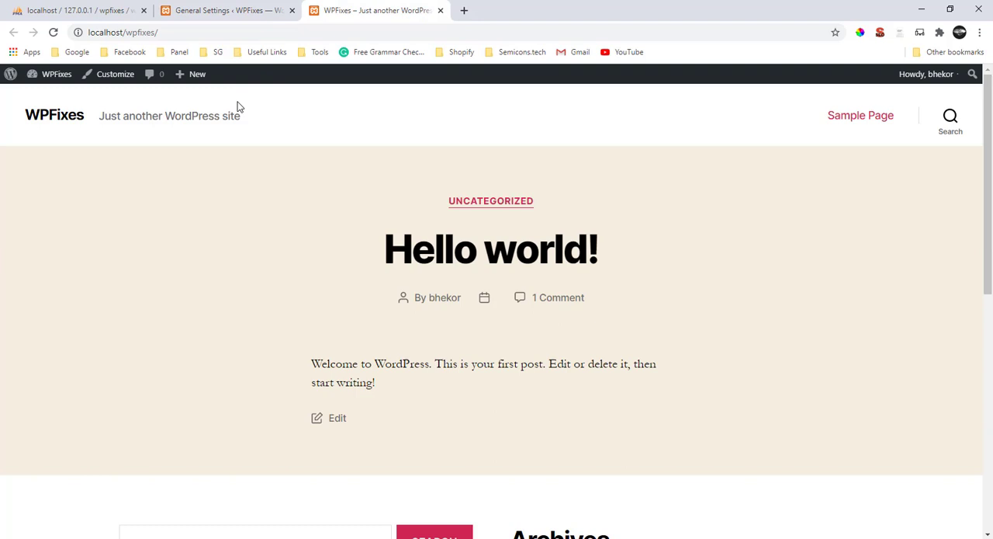
mouse_move(284, 115)
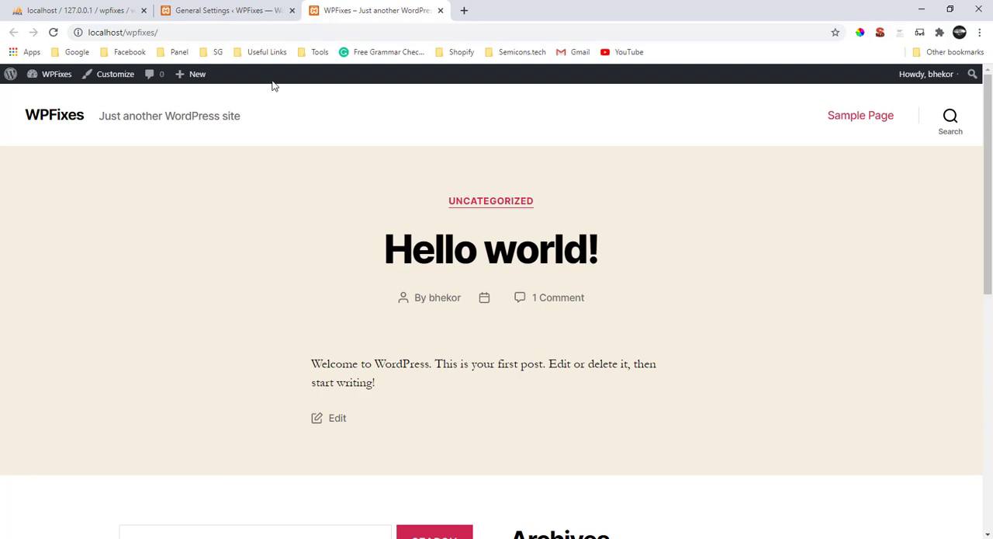
mouse_move(323, 124)
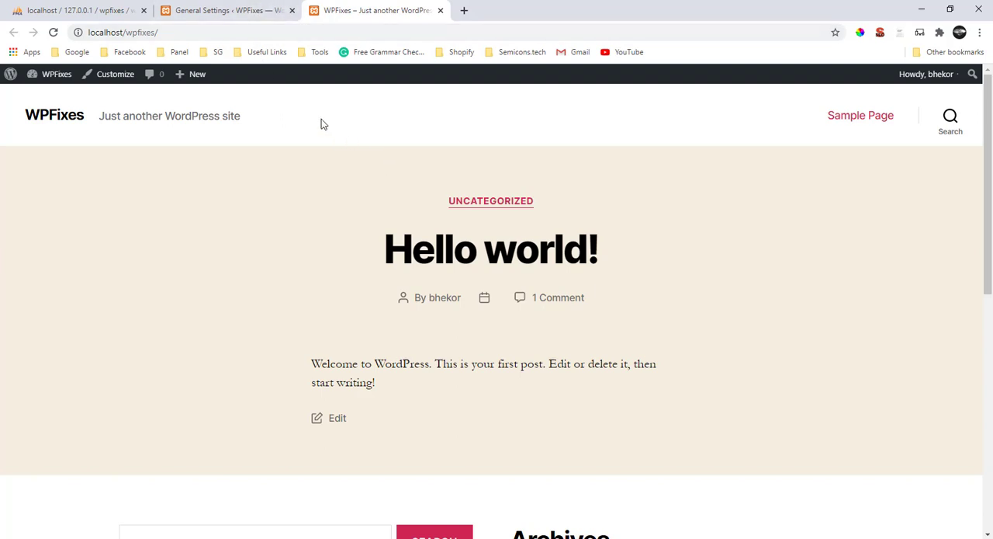
mouse_move(288, 85)
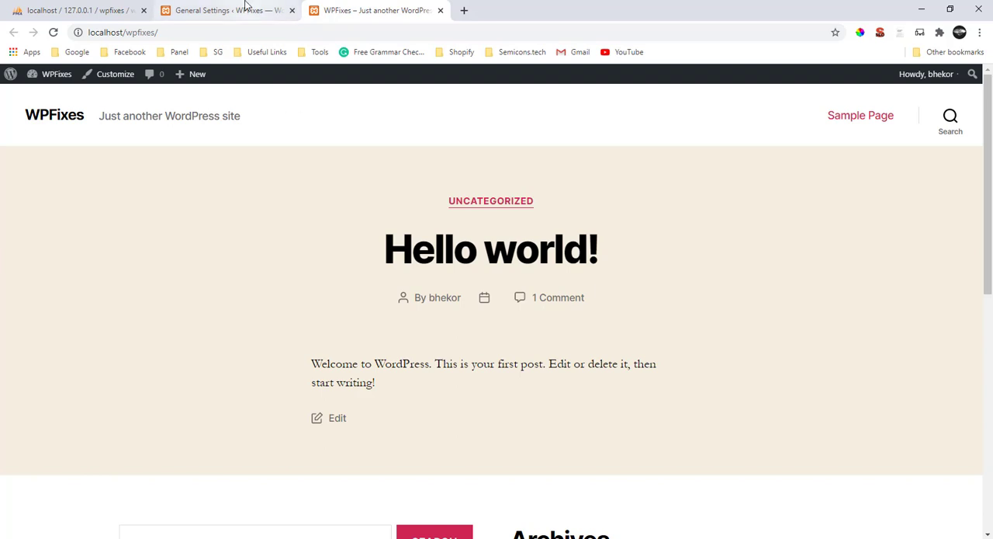
- Review the General Settings page's date and time format warnings, glancing at wp_options in phpMyAdmin
left_click(225, 9)
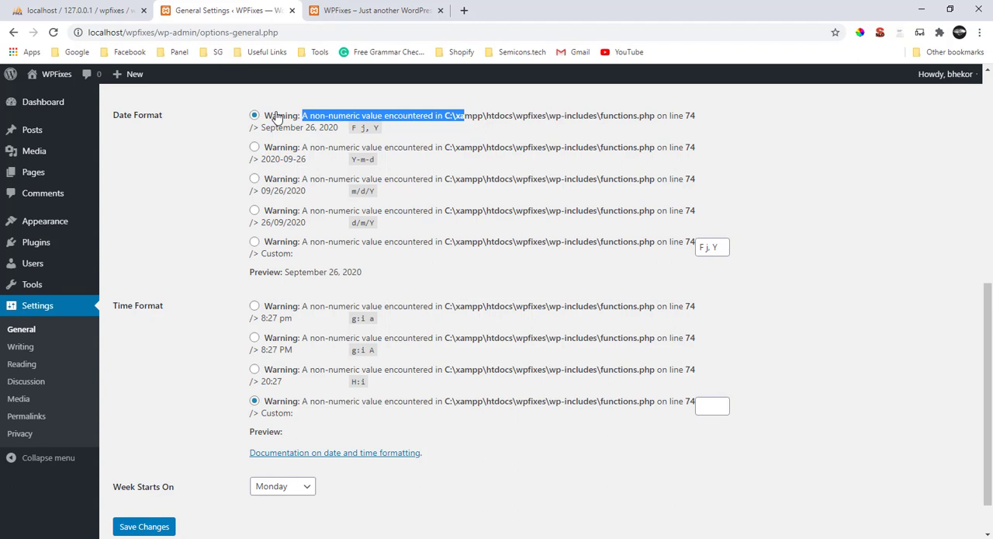
mouse_move(261, 96)
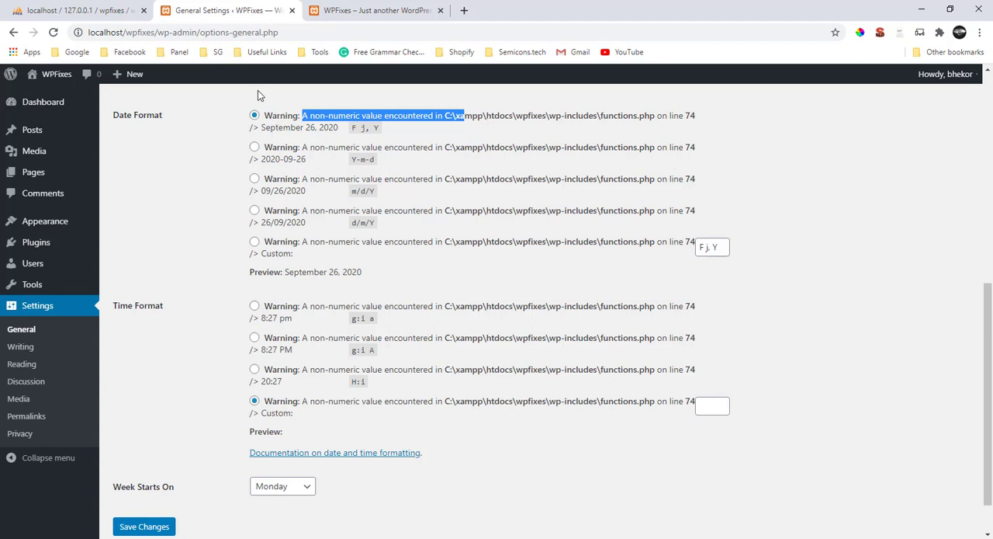
left_click(75, 9)
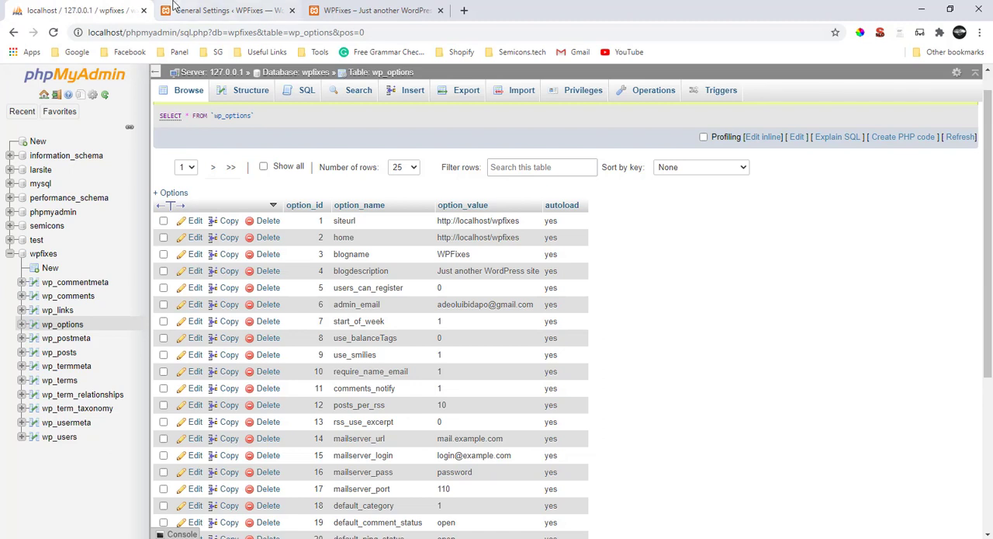
left_click(225, 10)
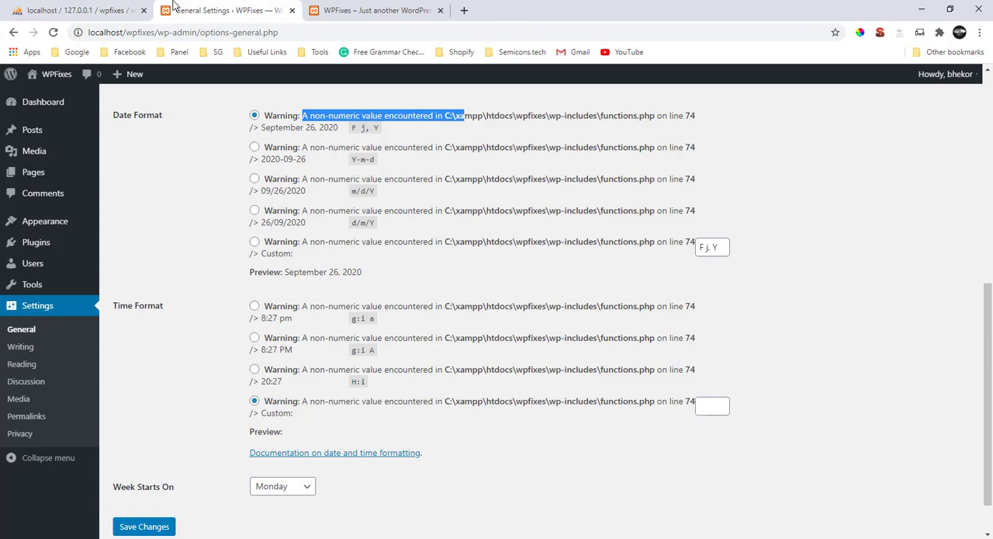
mouse_move(31, 284)
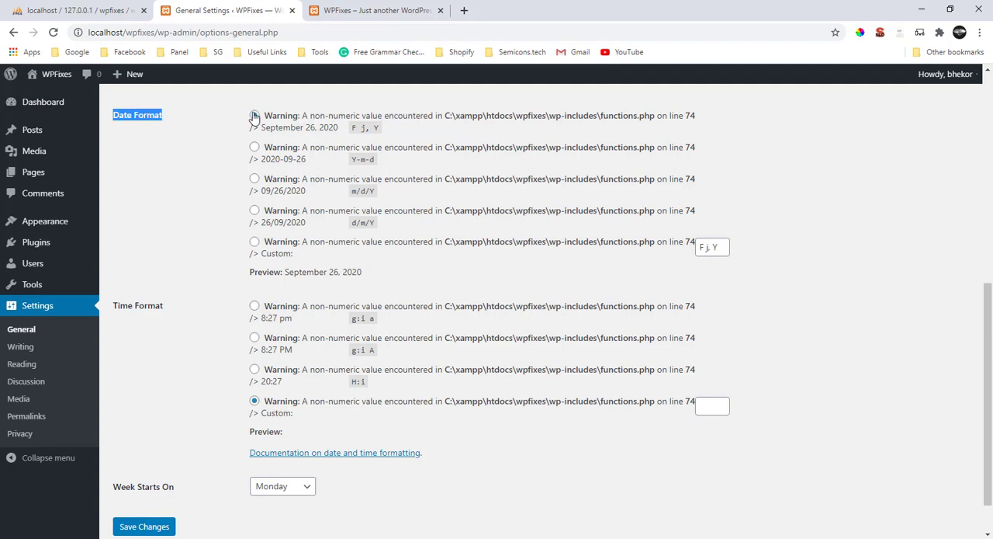
left_click(255, 115)
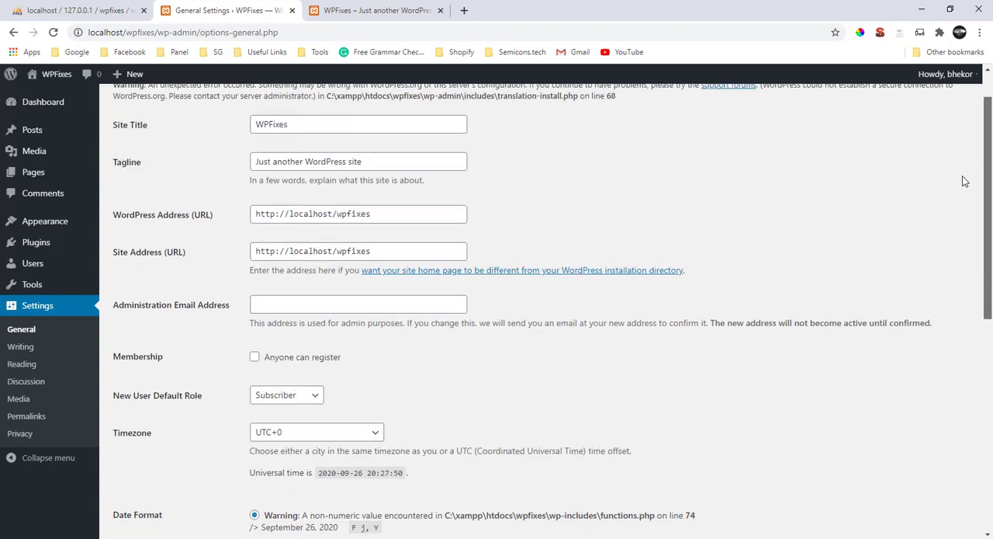
scroll("down", 3)
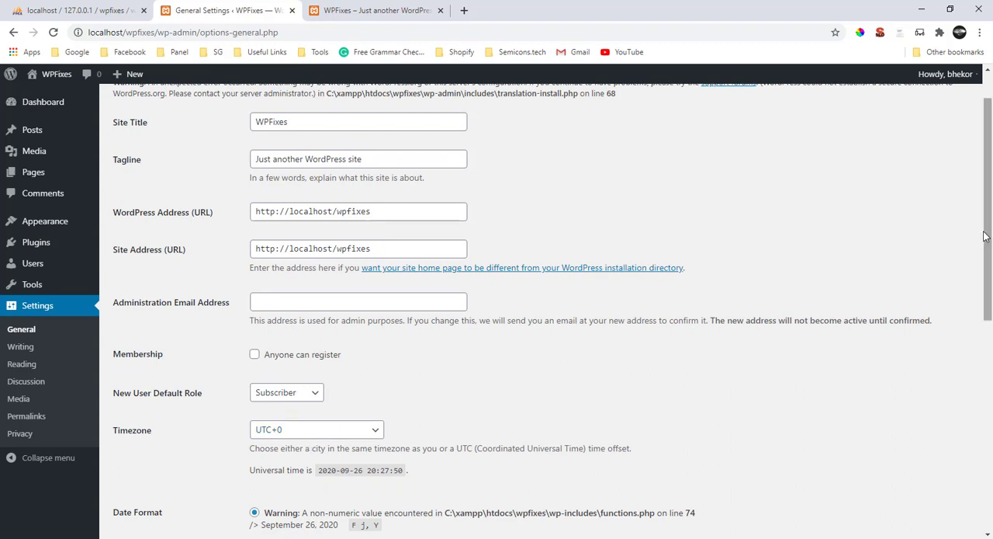
scroll("down", 3)
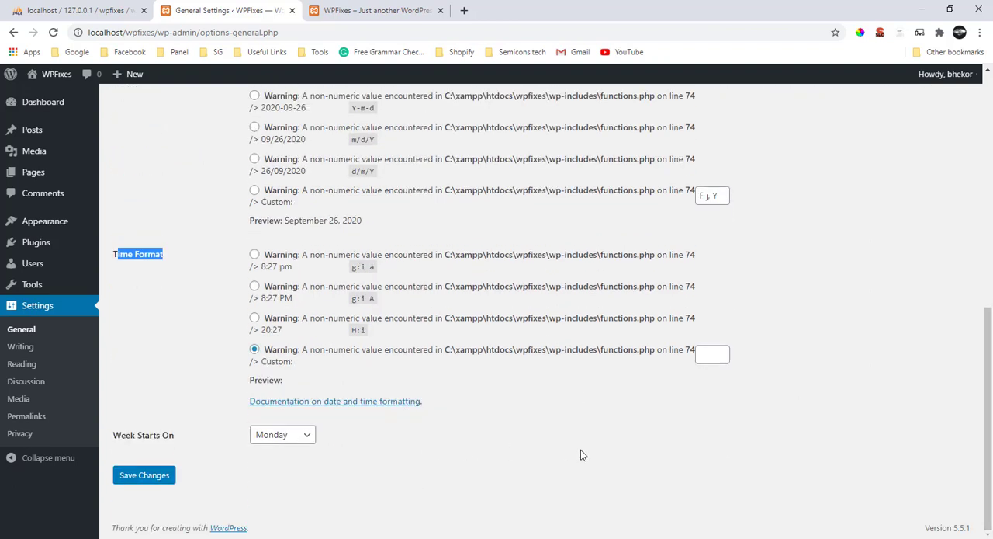
mouse_move(359, 189)
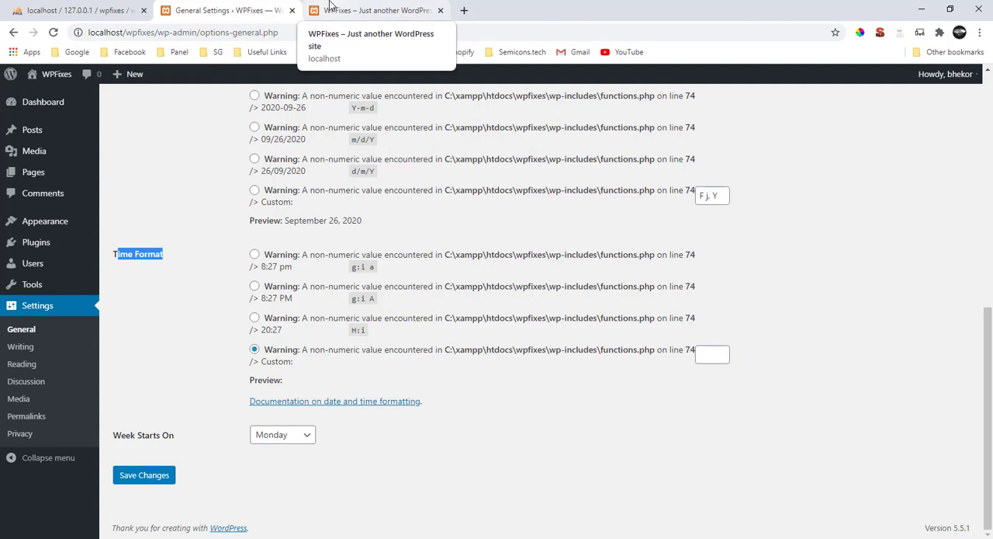
mouse_move(180, 175)
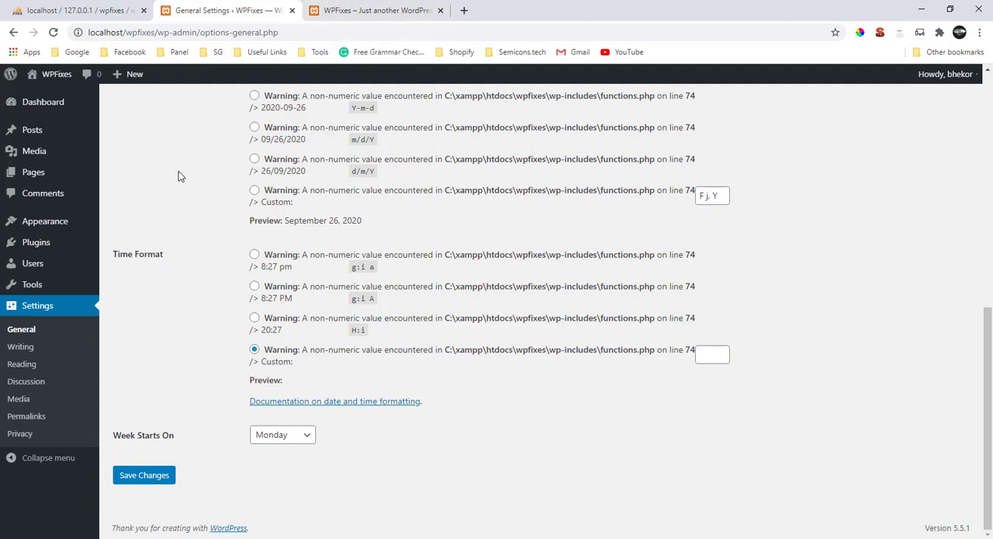
- Filter wp_options for date and edit date_format to 'F j, Y', then filter for time
left_click(77, 9)
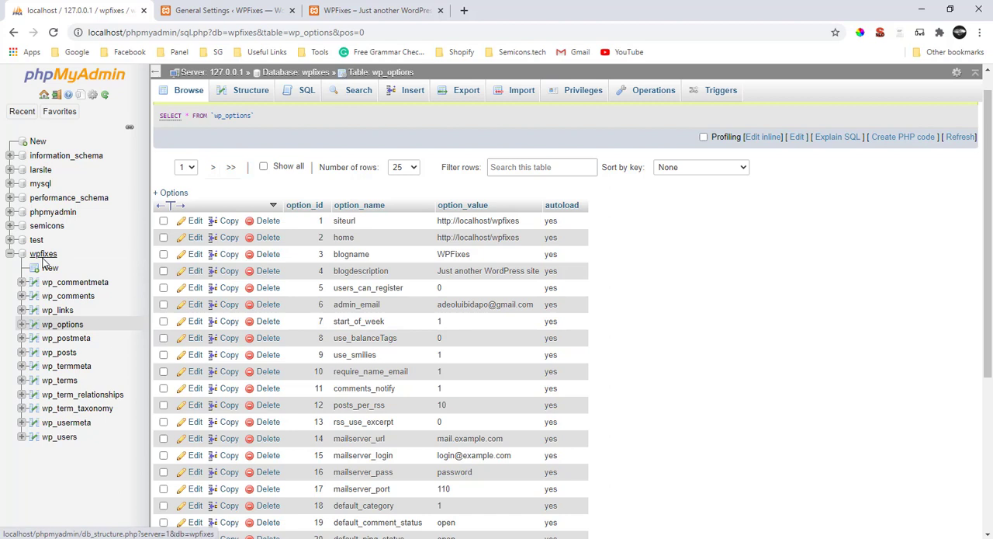
mouse_move(50, 267)
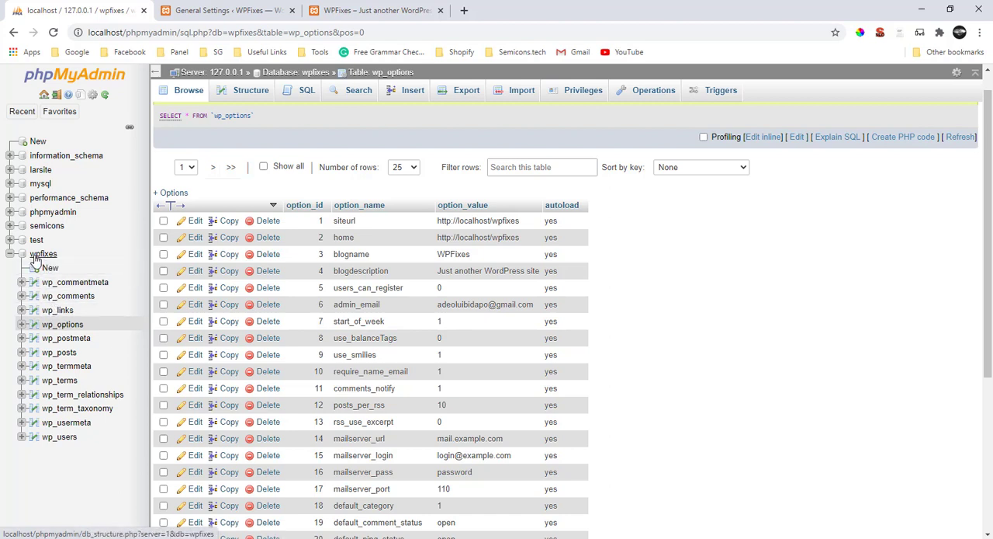
mouse_move(44, 254)
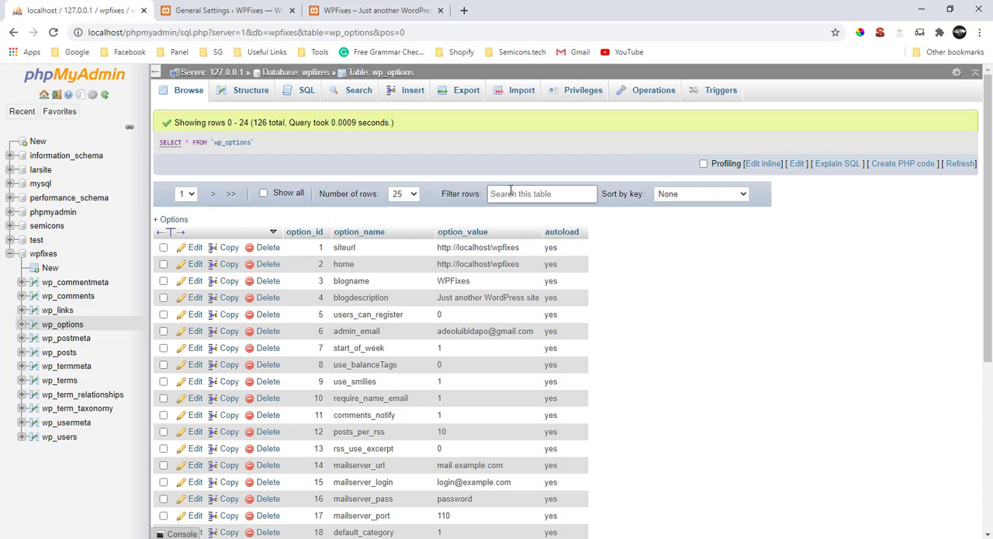
type("dat")
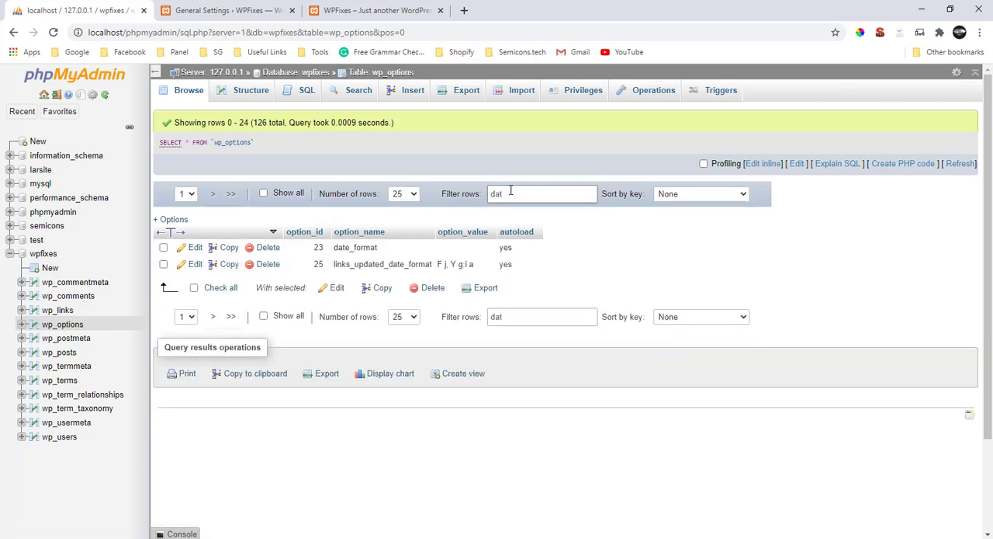
mouse_move(460, 253)
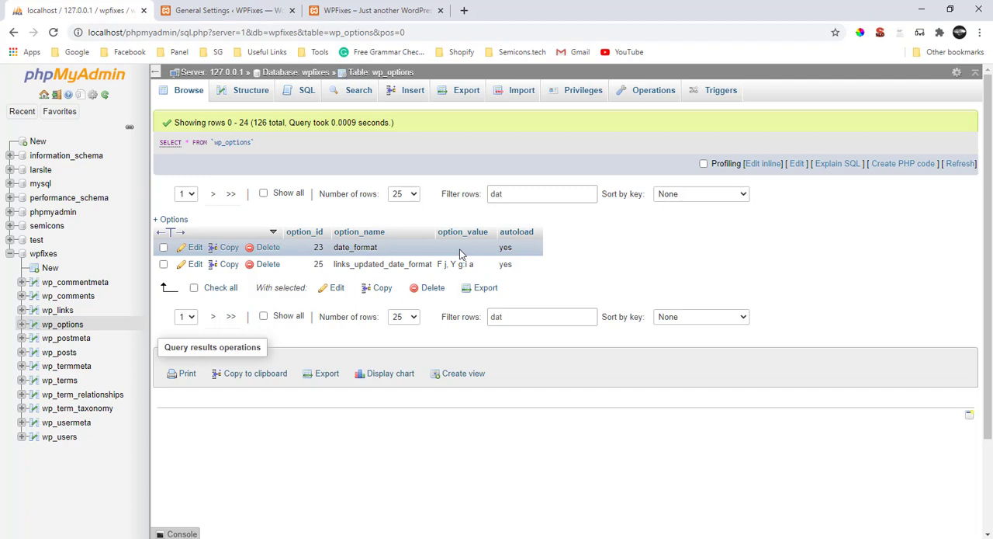
double_click(463, 247)
type("F j, Y")
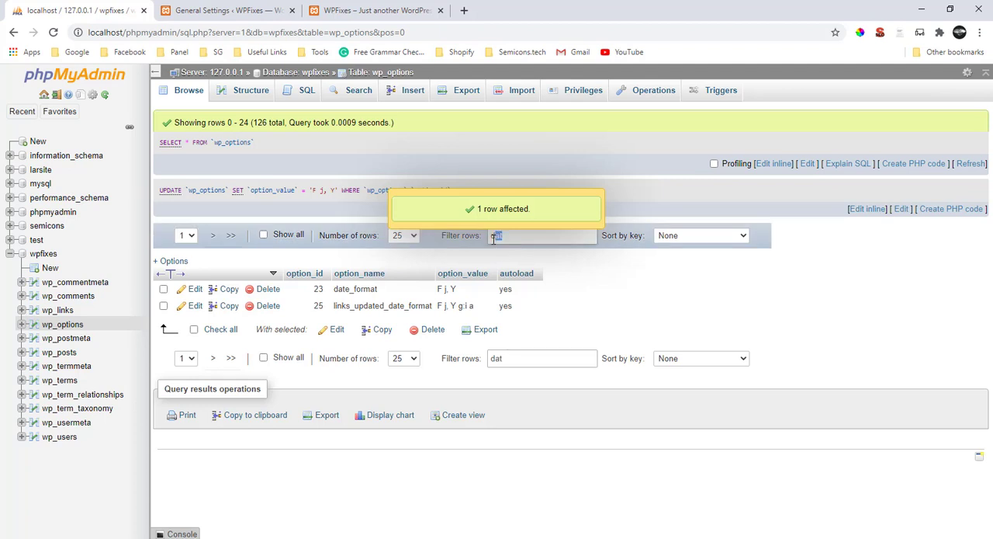
type("tim")
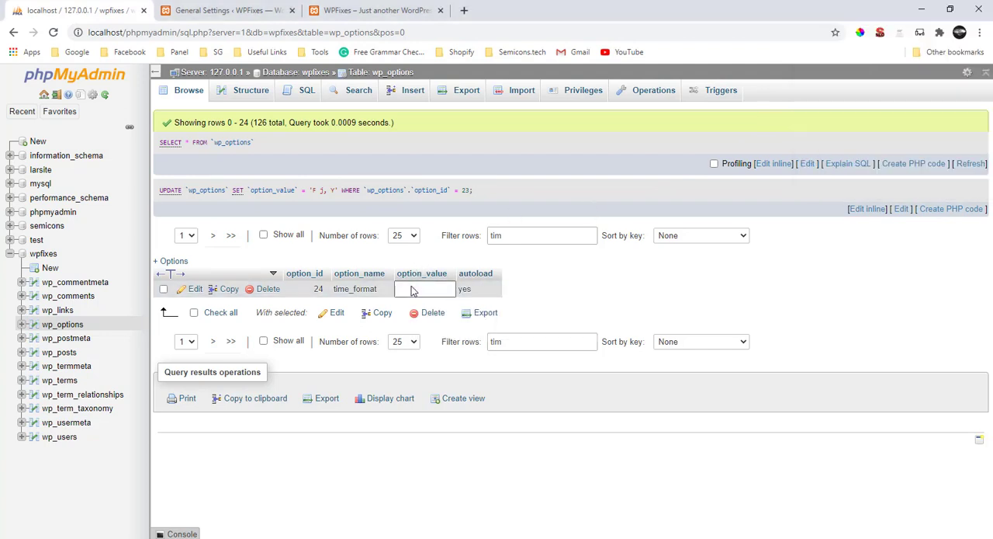
- Enter 'g:i a' as the time_format value and dismiss the row-updated notice
type("g:i a")
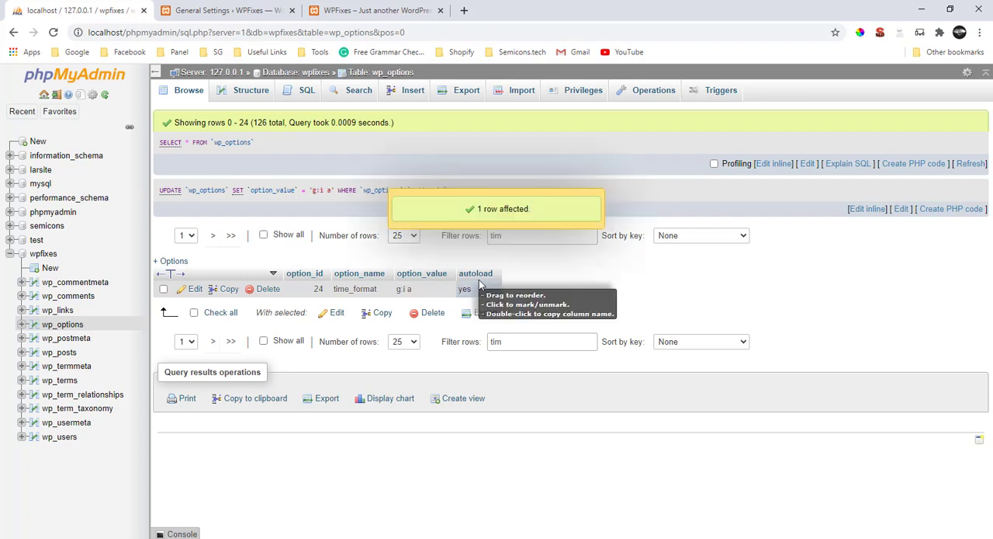
mouse_move(380, 312)
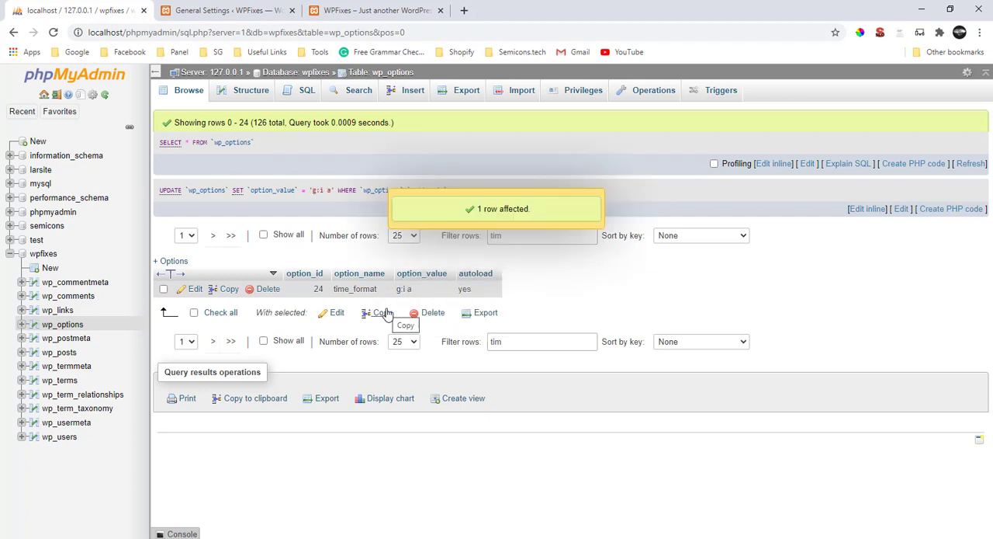
mouse_move(524, 235)
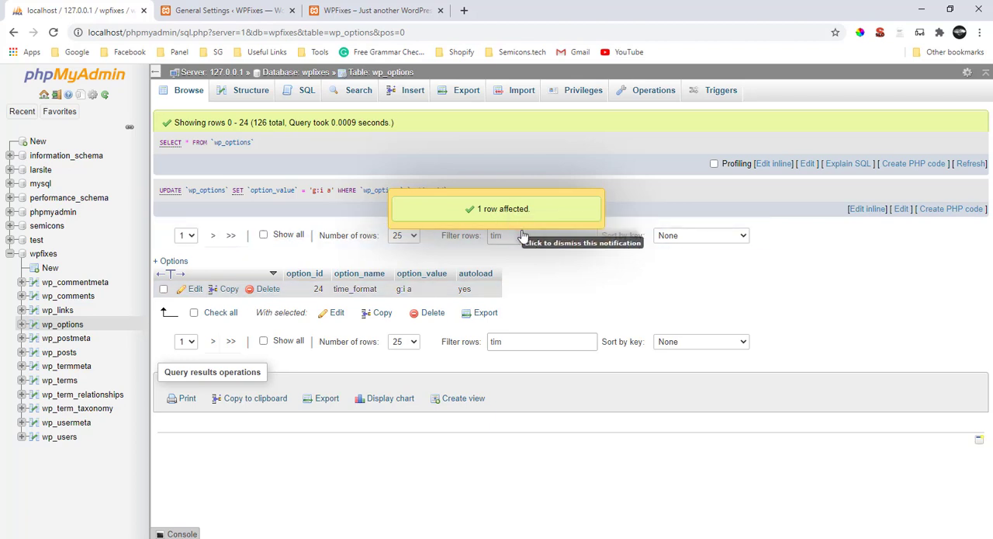
left_click(520, 236)
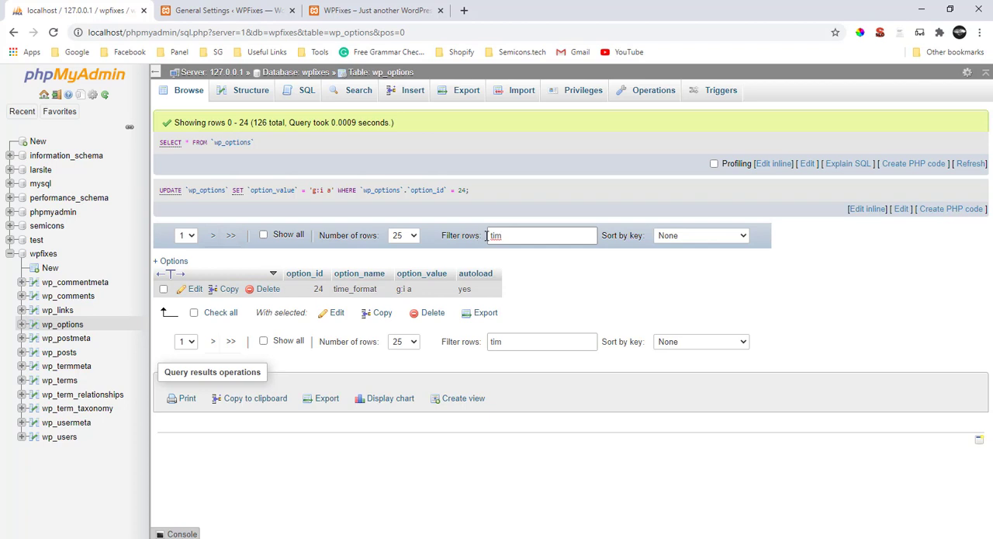
- Show all 126 wp_options rows and filter them by 'time' to reveal timezone_string
key("BackSpace")
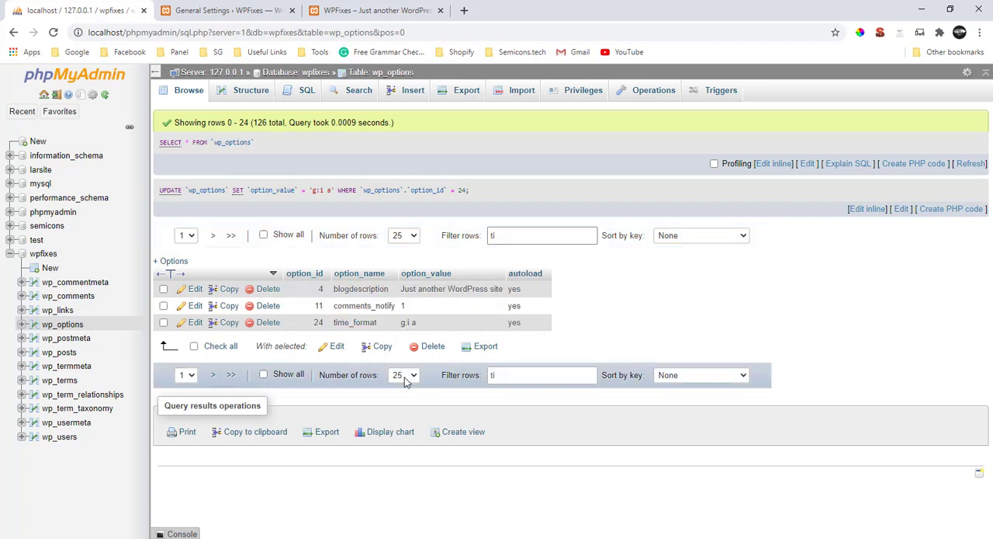
left_click(542, 236)
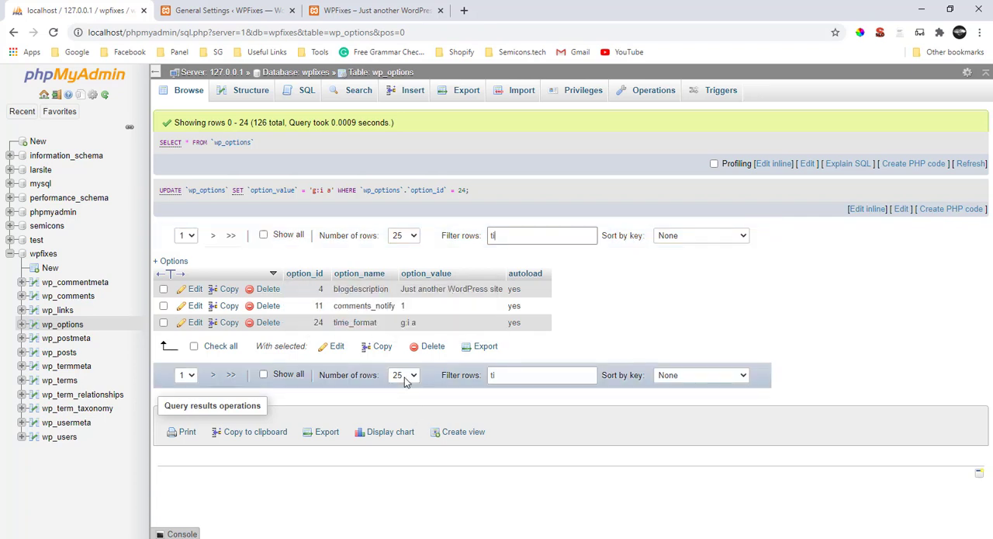
left_click(264, 233)
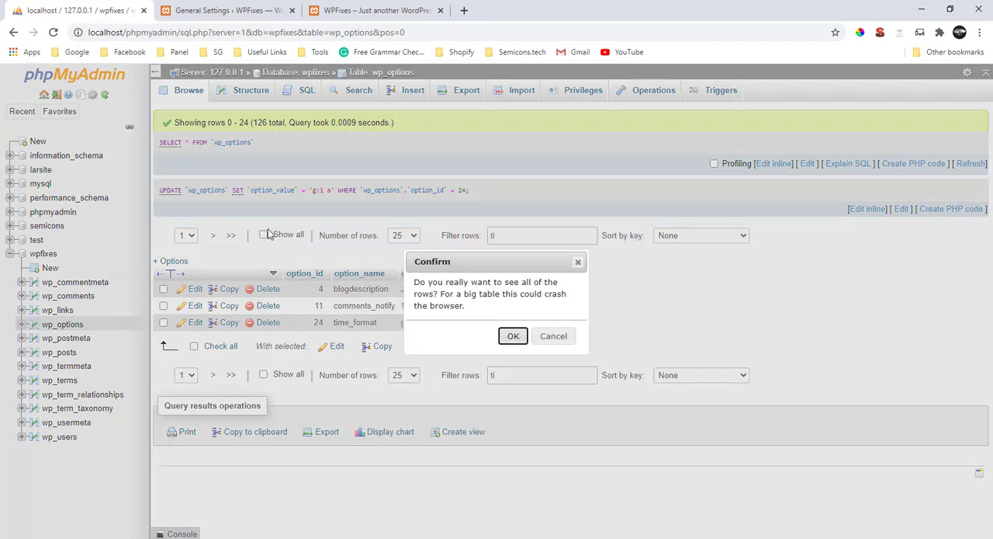
left_click(512, 335)
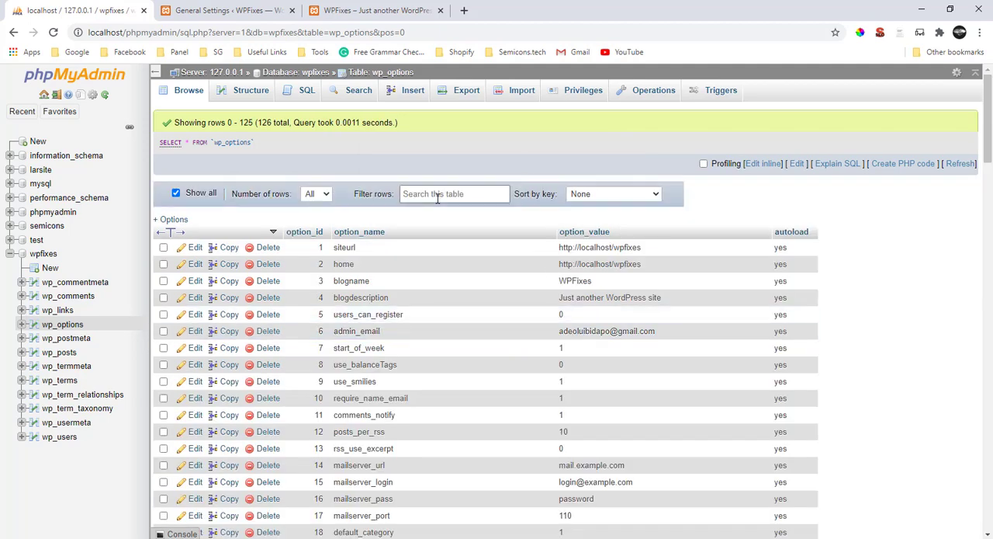
type("time")
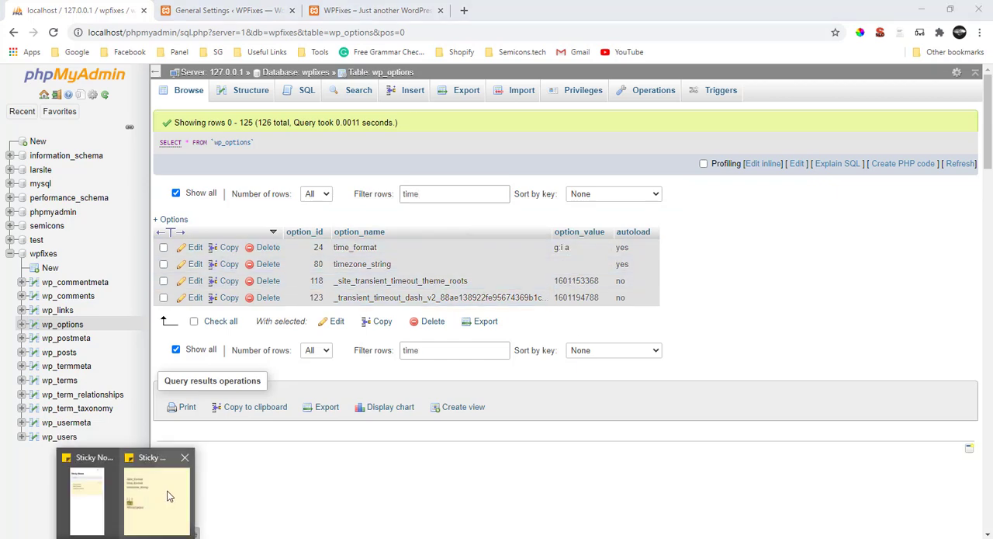
- Save 'Africa/Lagos' as the timezone_string value, checking General Settings in between
left_click(155, 497)
type("Africa/Lagos")
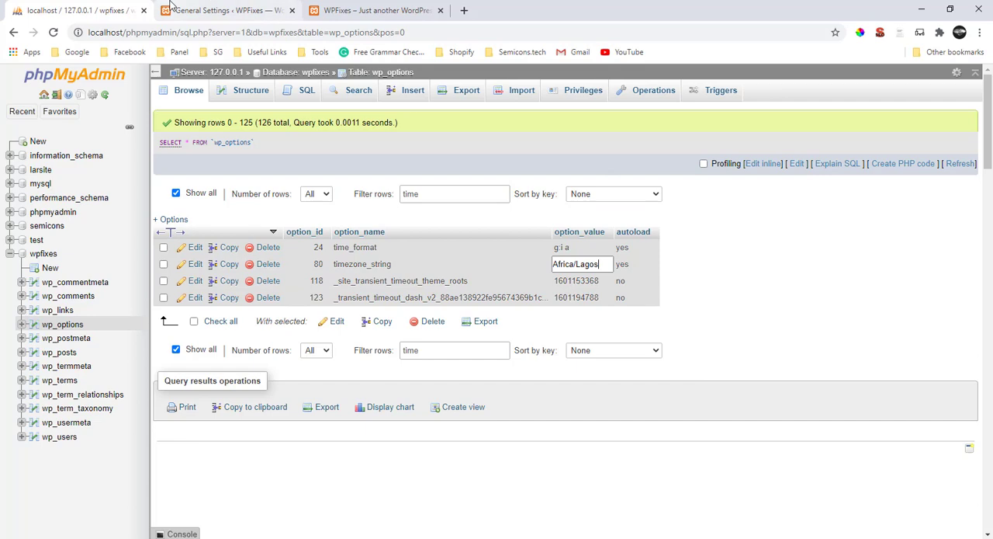
left_click(225, 9)
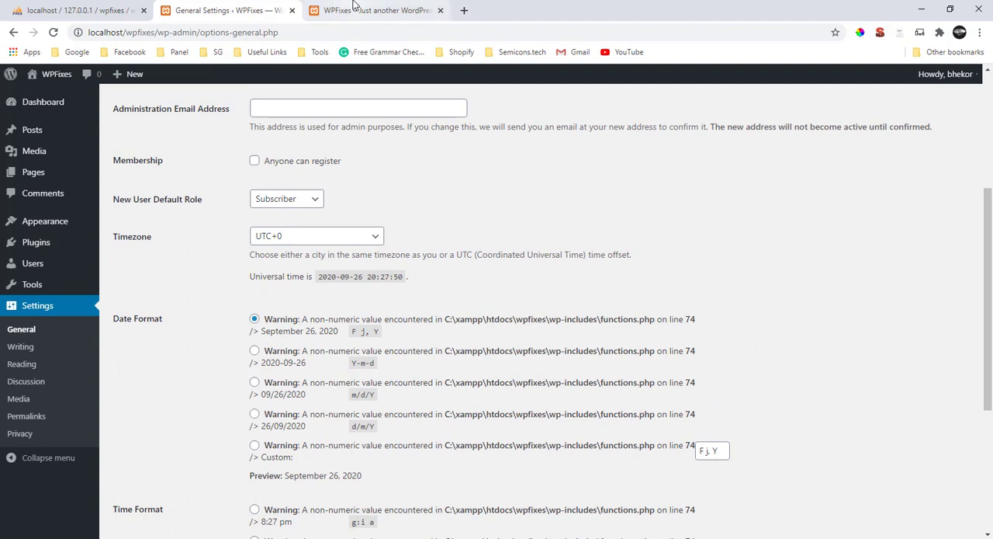
left_click(375, 9)
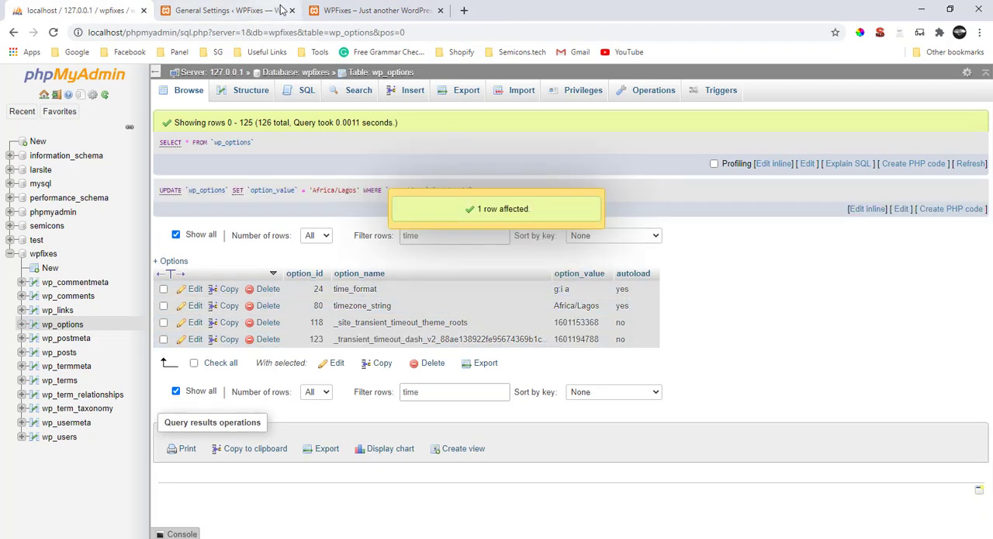
- Verify General Settings shows Lagos and clean date/time formats, and the front page loads normally
left_click(225, 9)
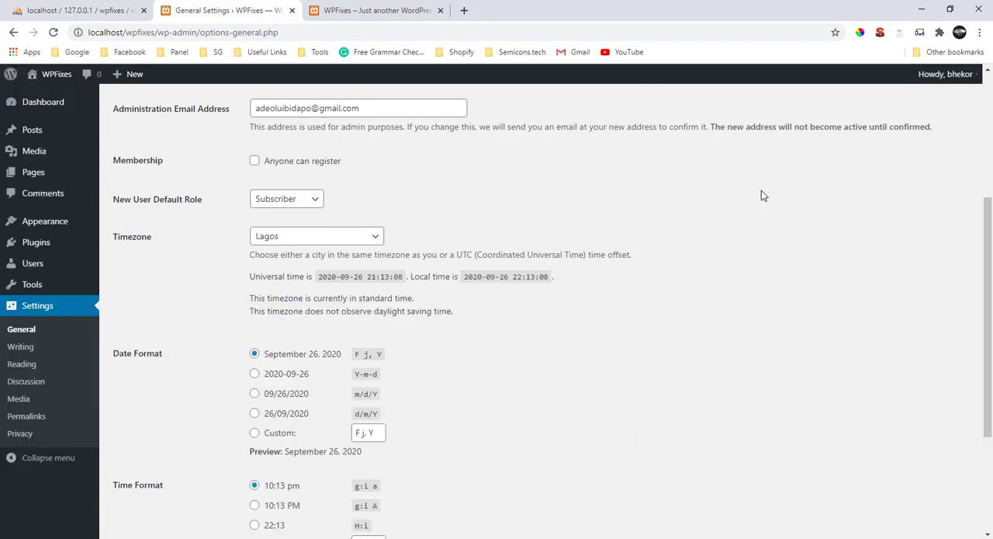
scroll("down", 3)
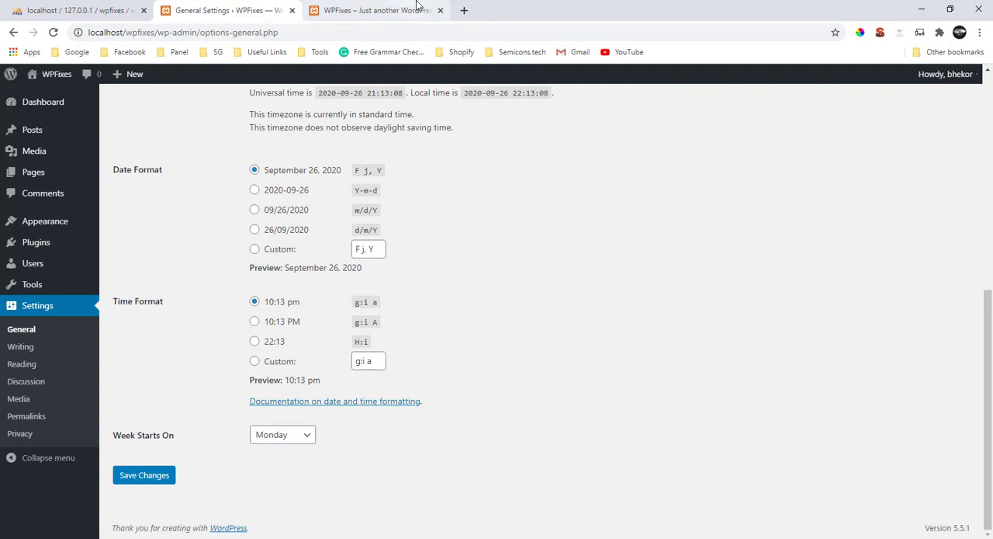
left_click(372, 9)
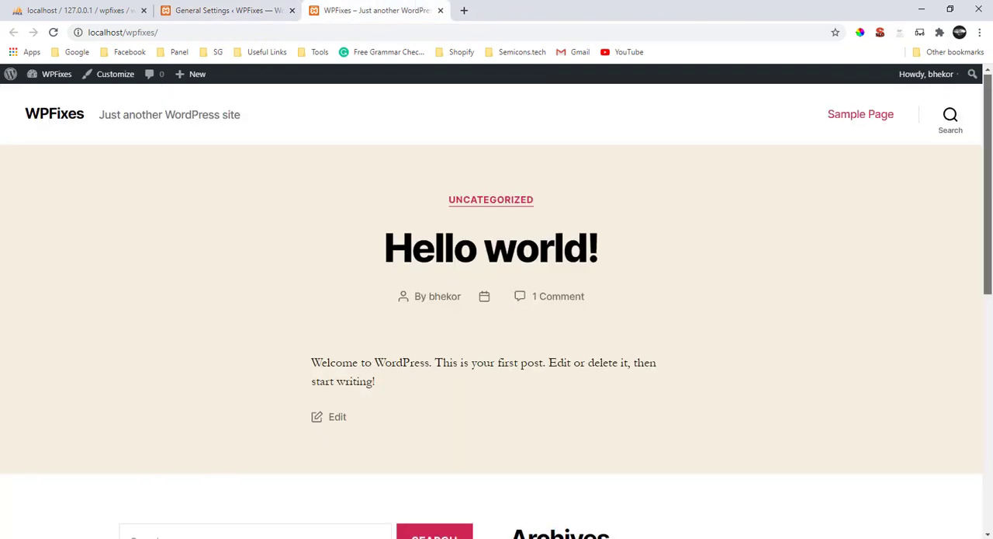
scroll("down", 3)
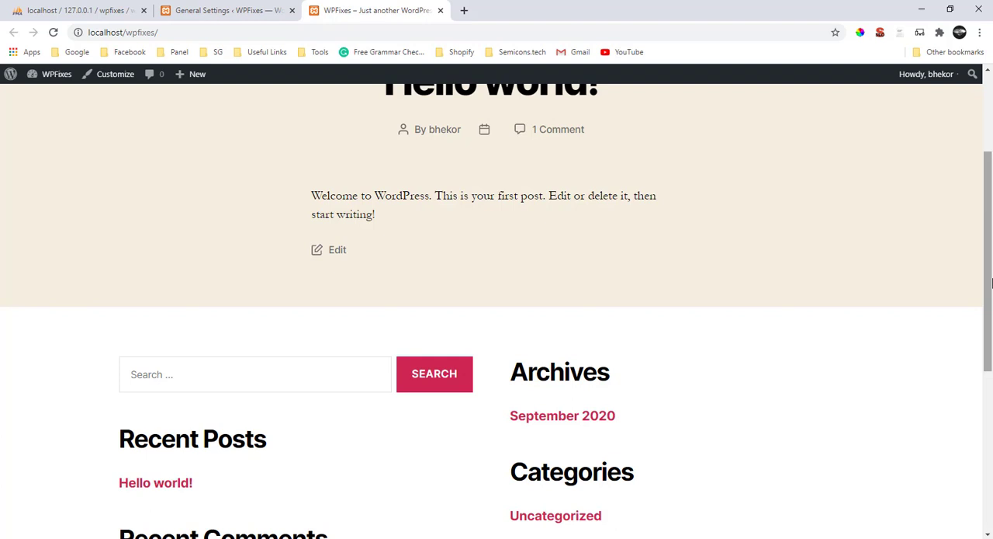
scroll("down", 3)
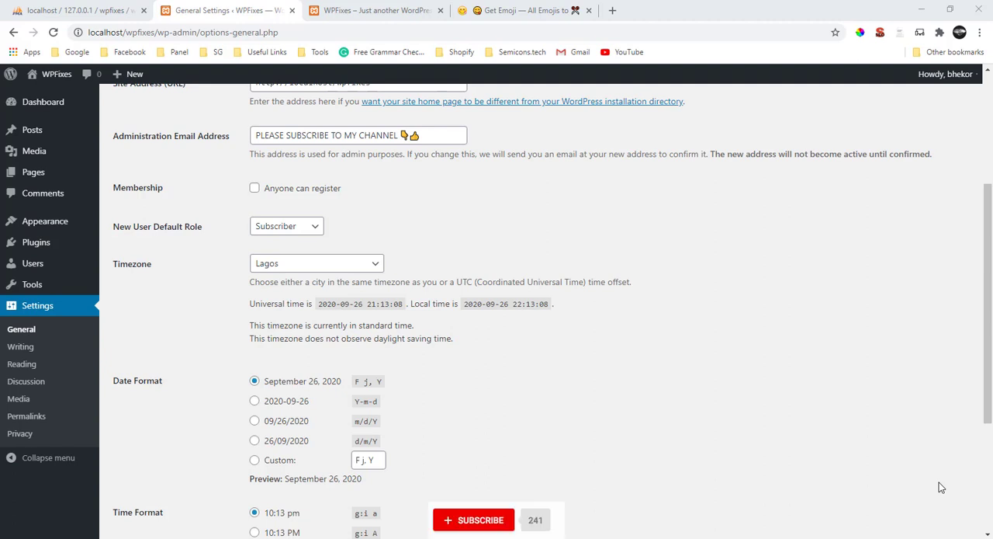
left_click(473, 519)
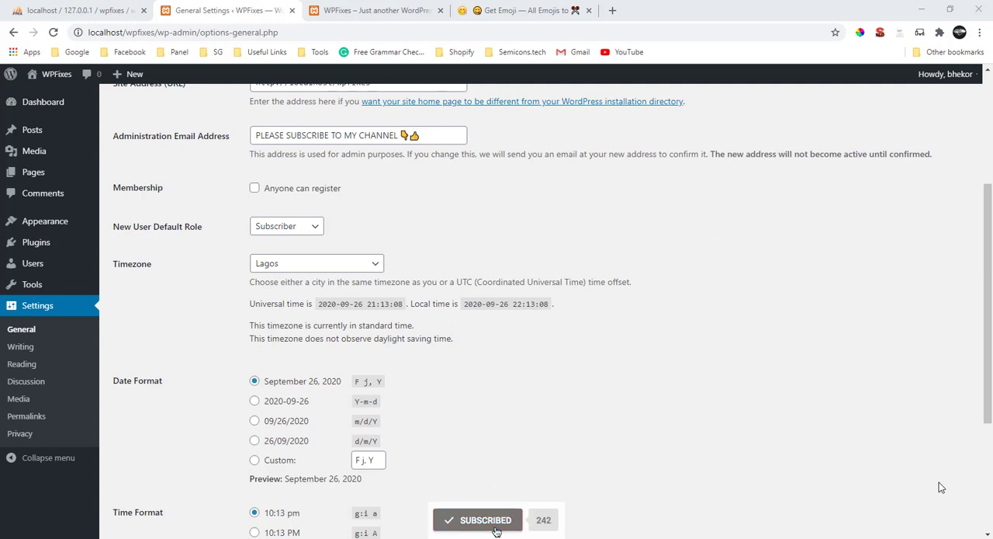